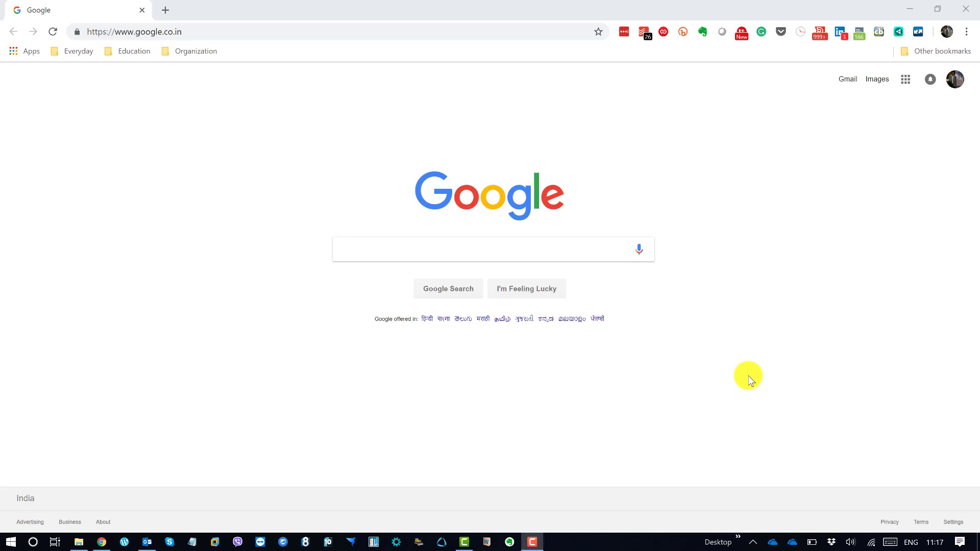
mouse_move(739, 392)
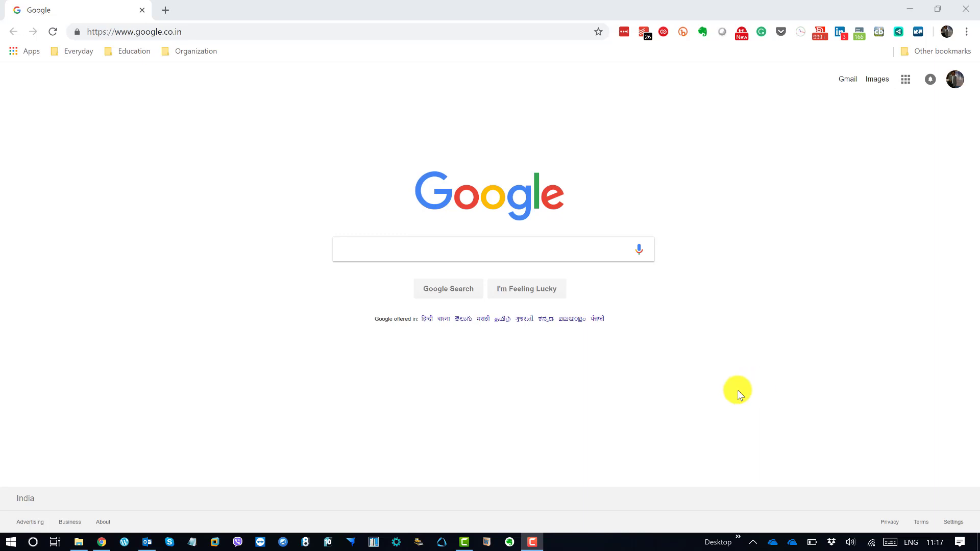
mouse_move(298, 78)
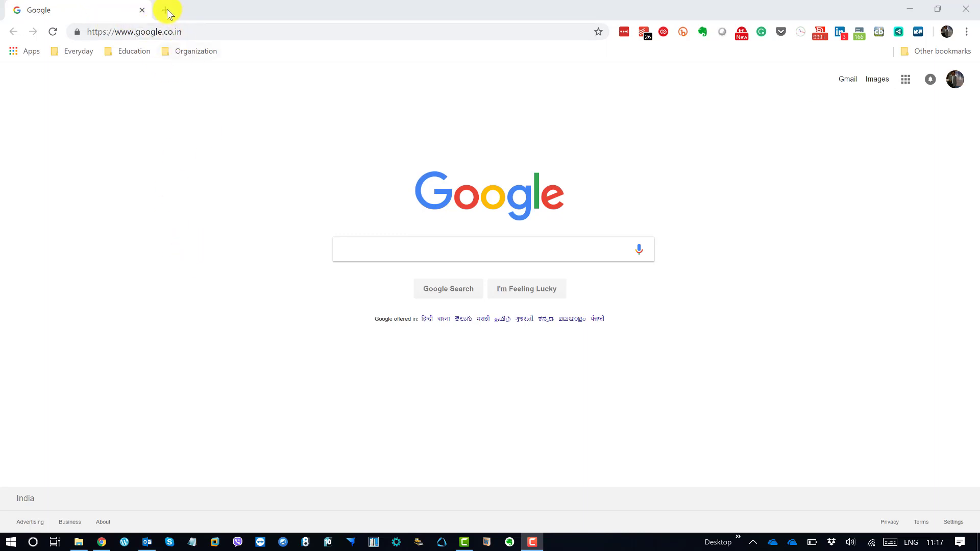
Log into instagram.com in a new tab using the saved account from the password manager
click(163, 11)
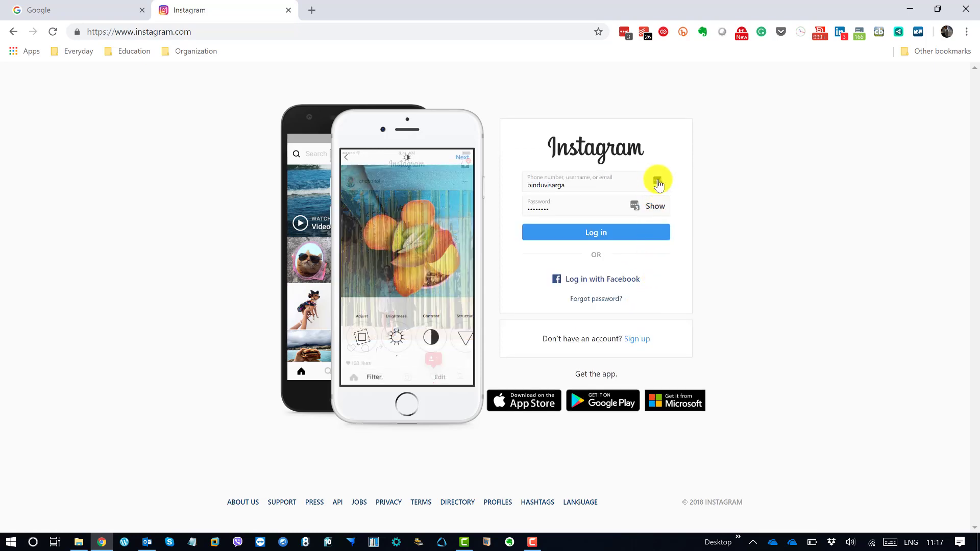
click(655, 182)
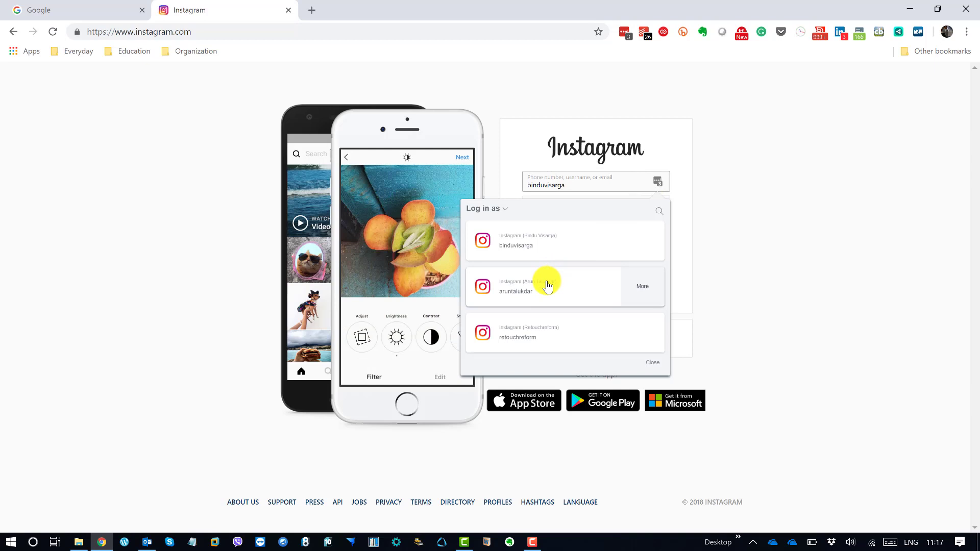
click(545, 286)
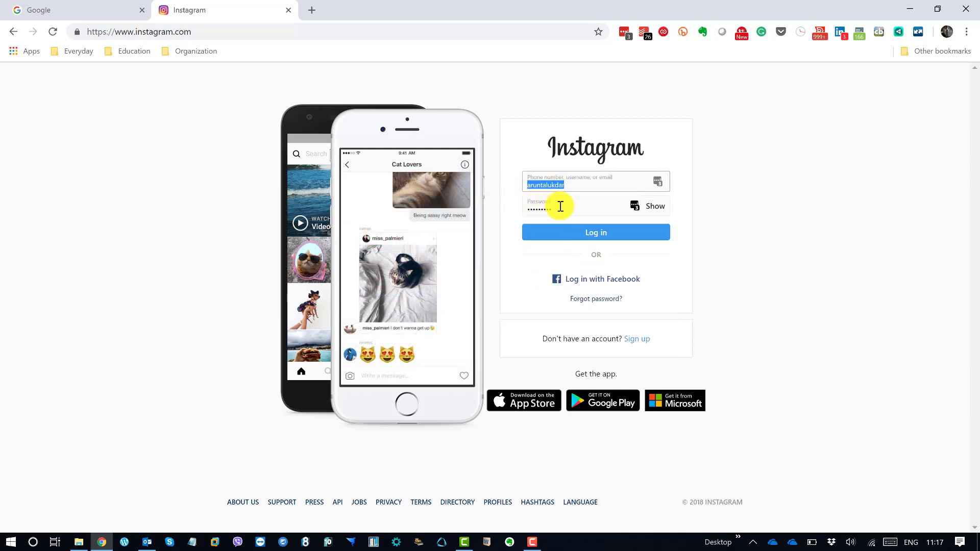
click(596, 232)
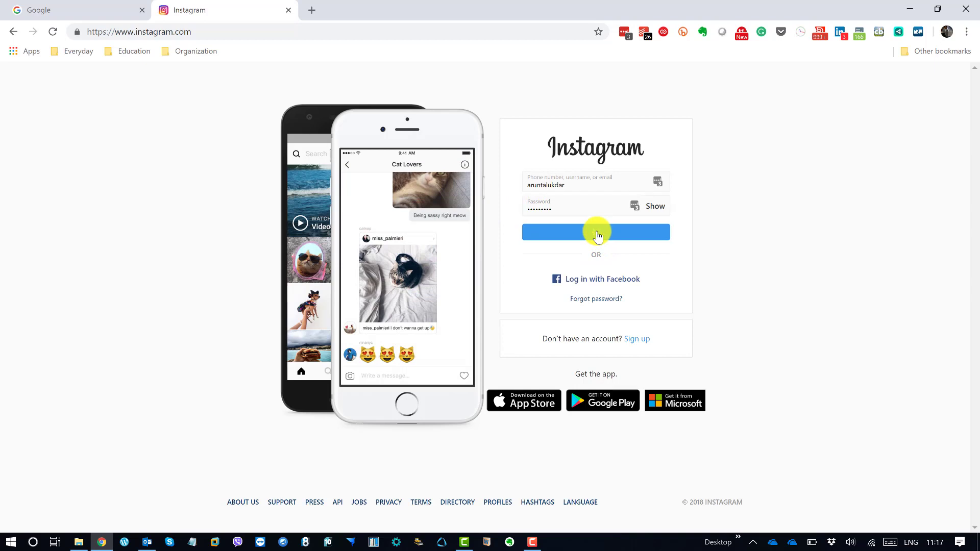
click(597, 233)
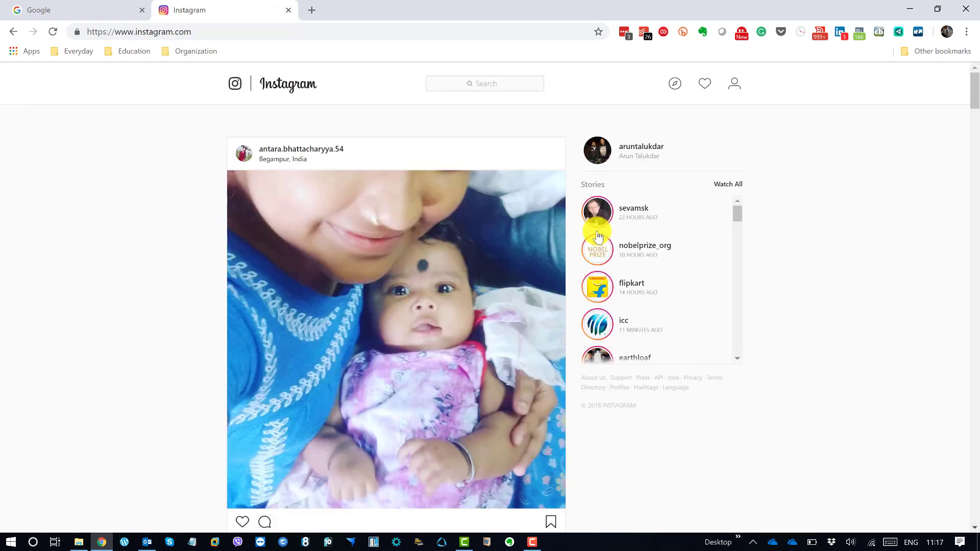
Scroll the home feed, then go to the account's own profile page with its 74 posts
scroll(down, 3)
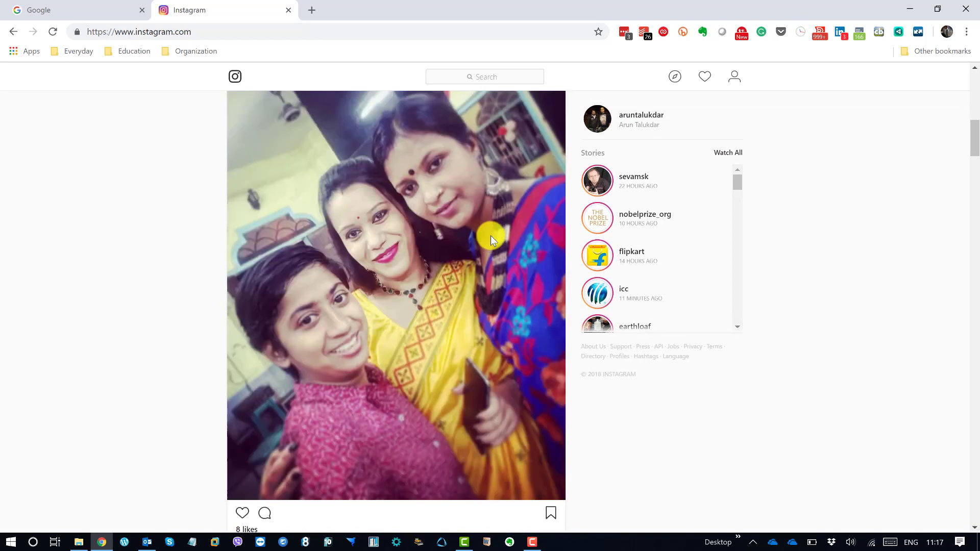
scroll(down, 3)
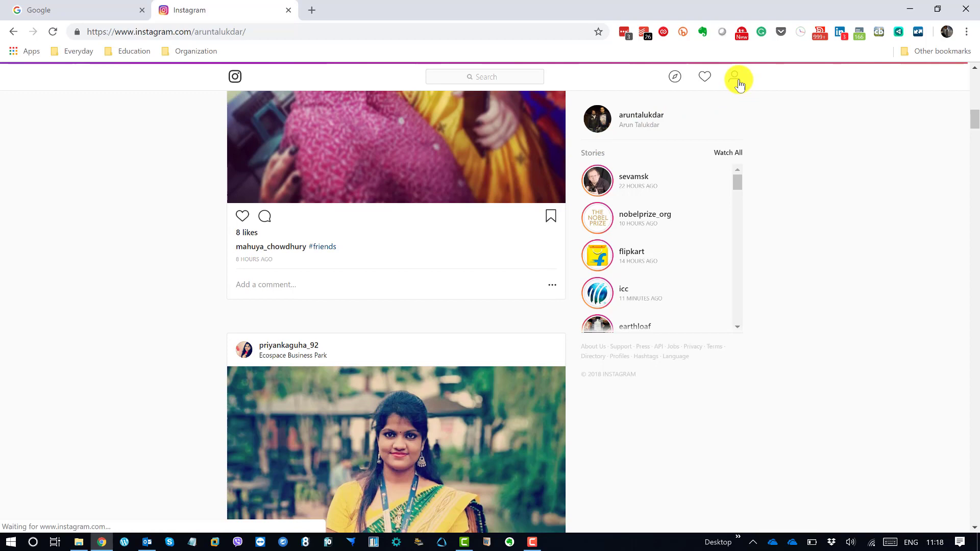
click(735, 76)
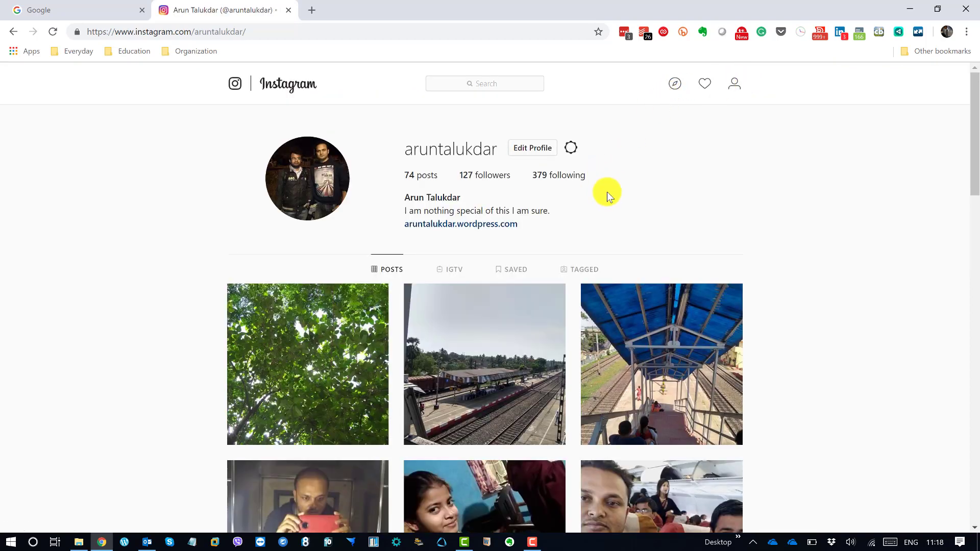
mouse_move(396, 198)
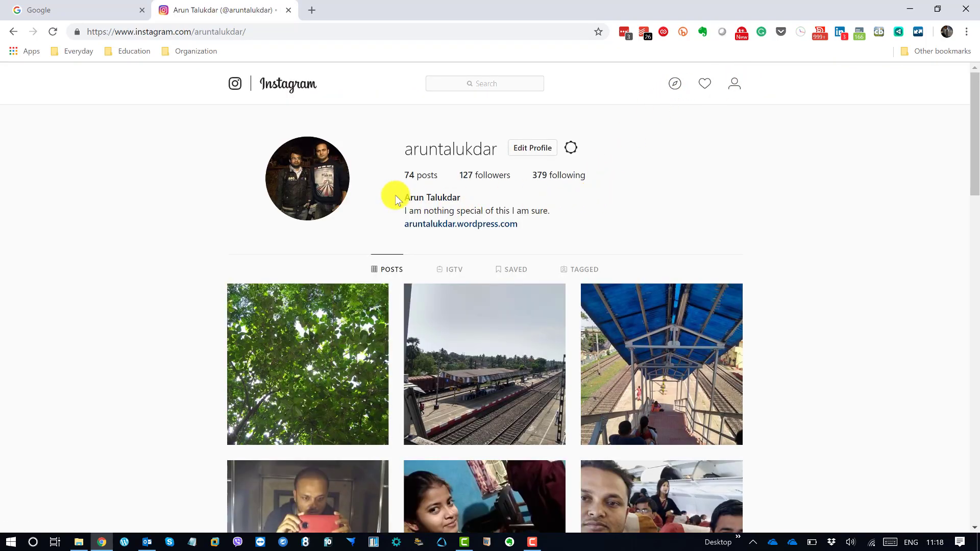
mouse_move(608, 202)
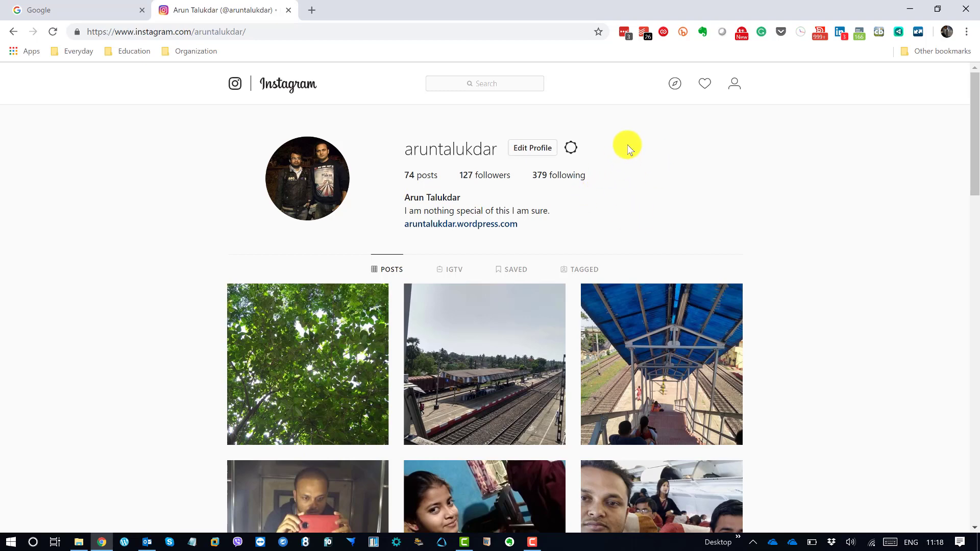
Inspect the profile page so DevTools shows it in a mobile-sized layout
right_click(628, 148)
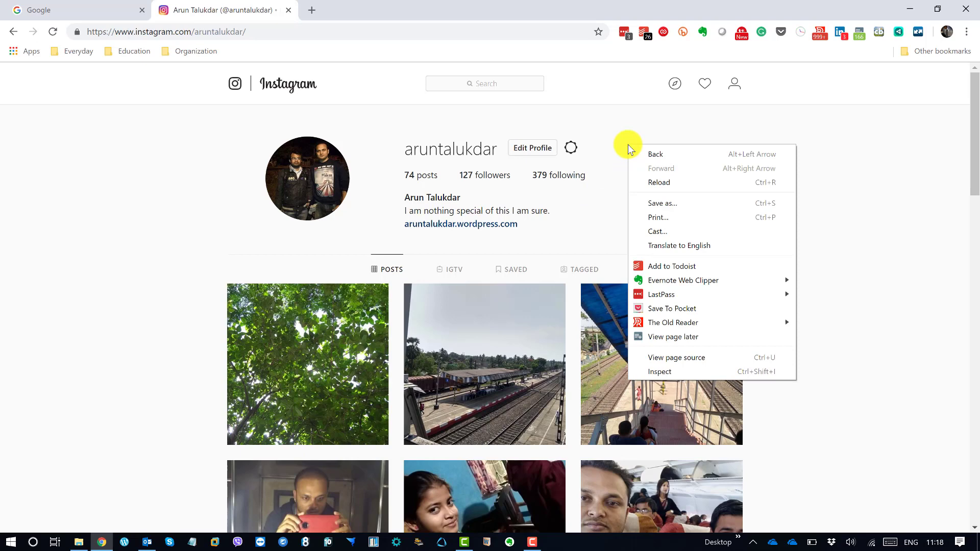
mouse_move(672, 373)
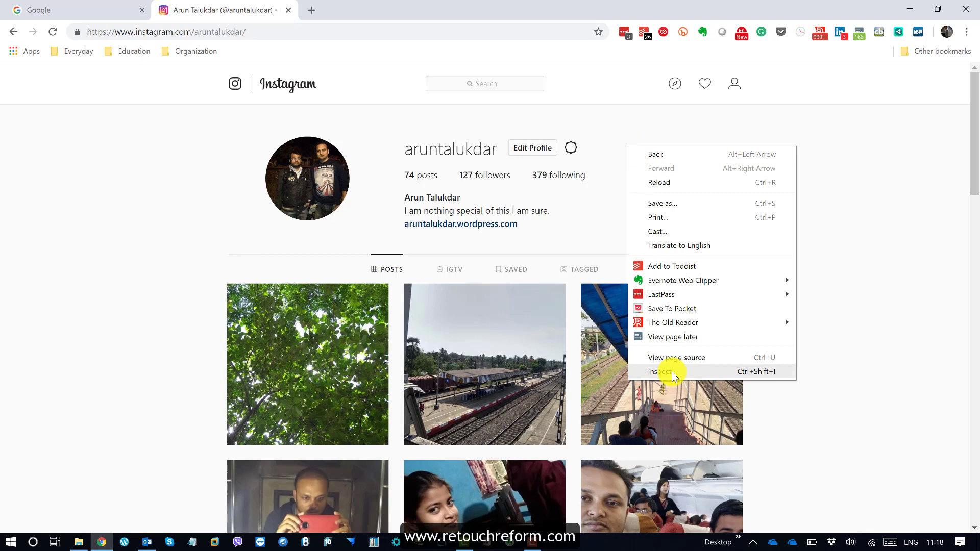
click(661, 372)
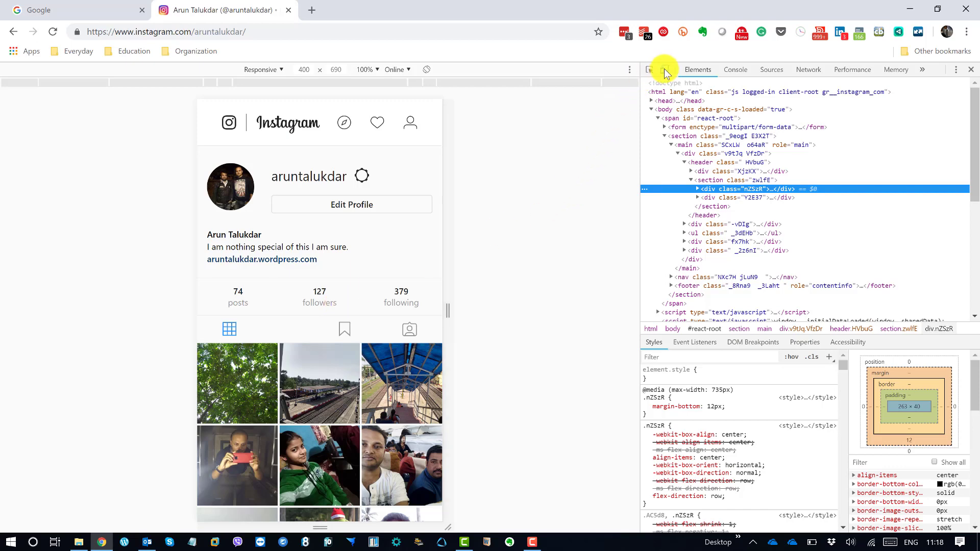
mouse_move(664, 70)
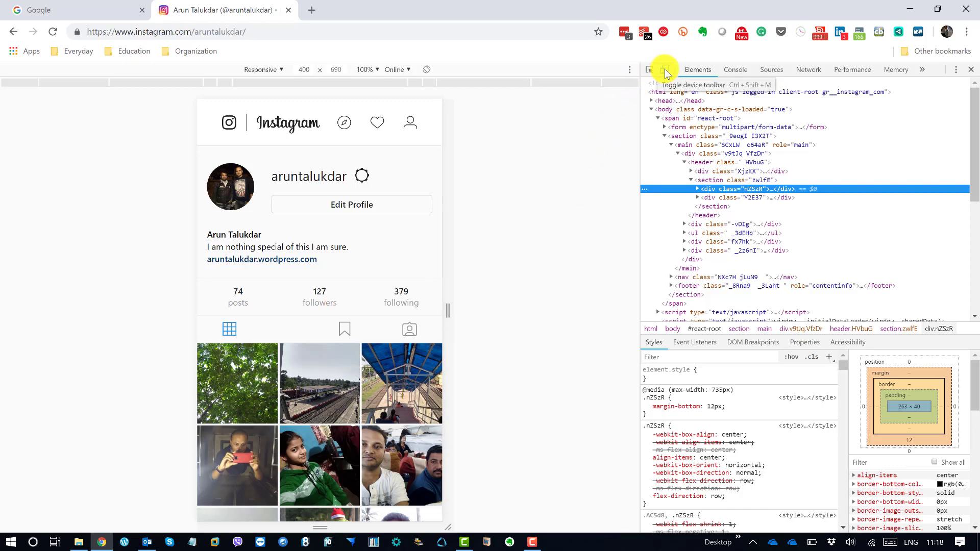
click(662, 69)
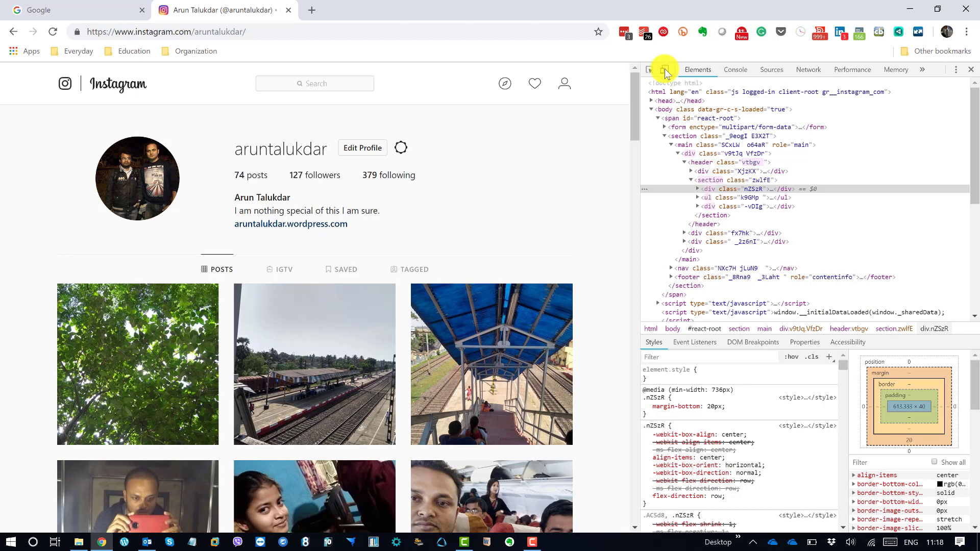
click(662, 70)
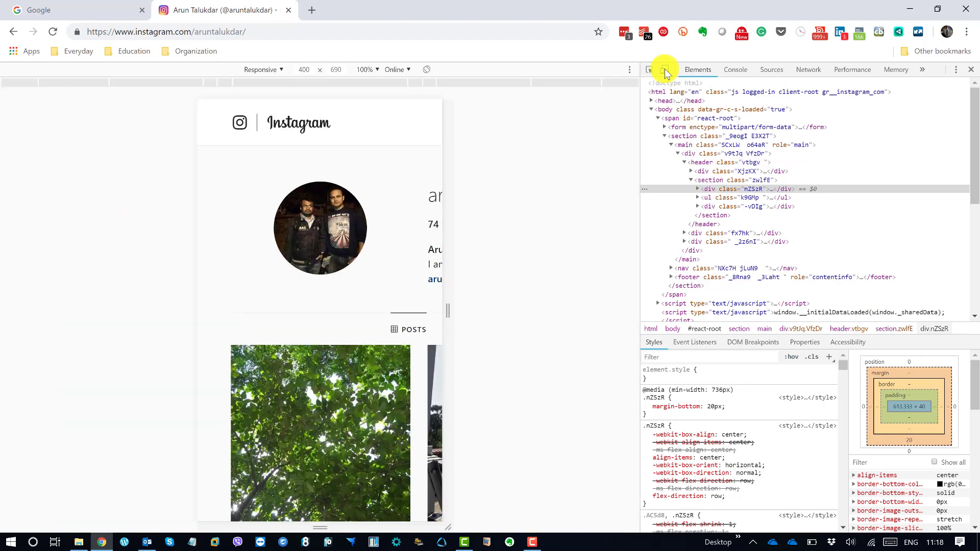
click(664, 69)
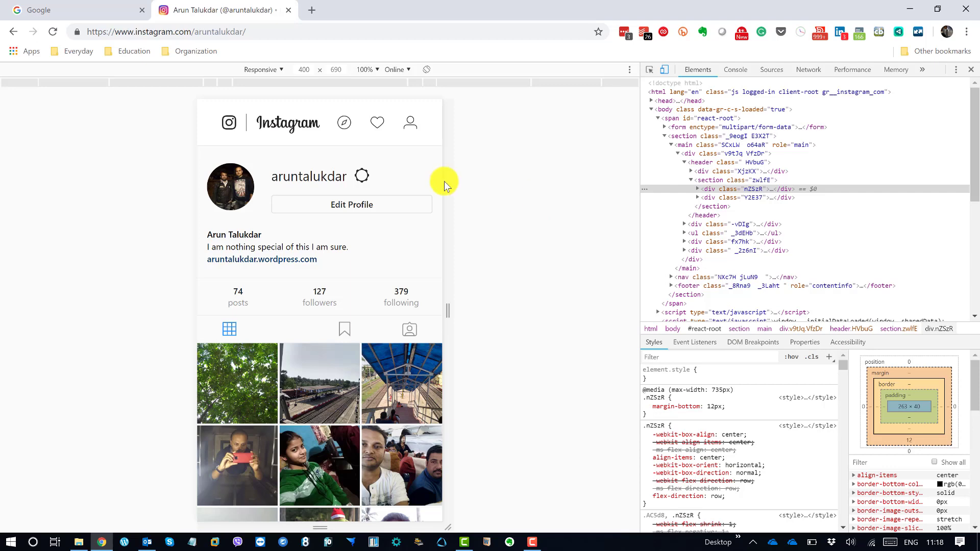
mouse_move(317, 519)
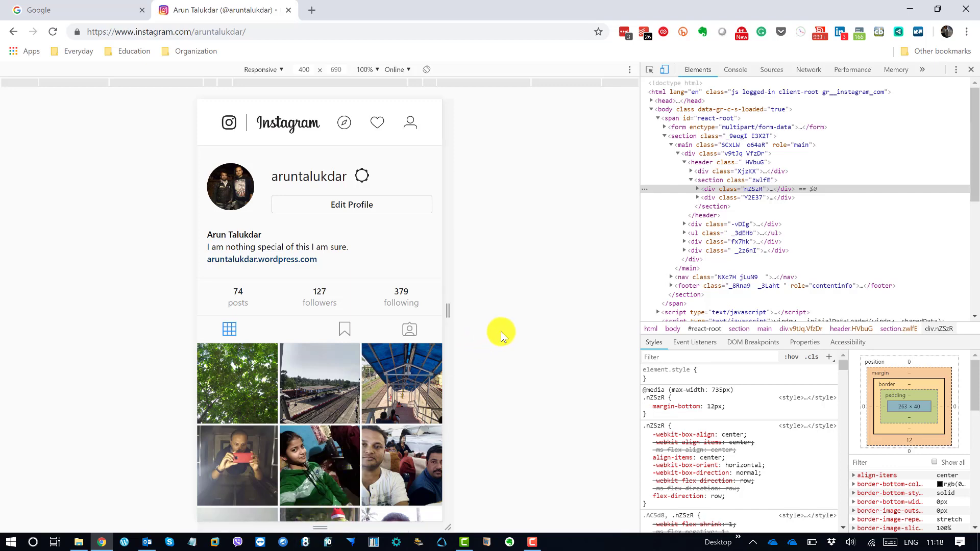
mouse_move(359, 235)
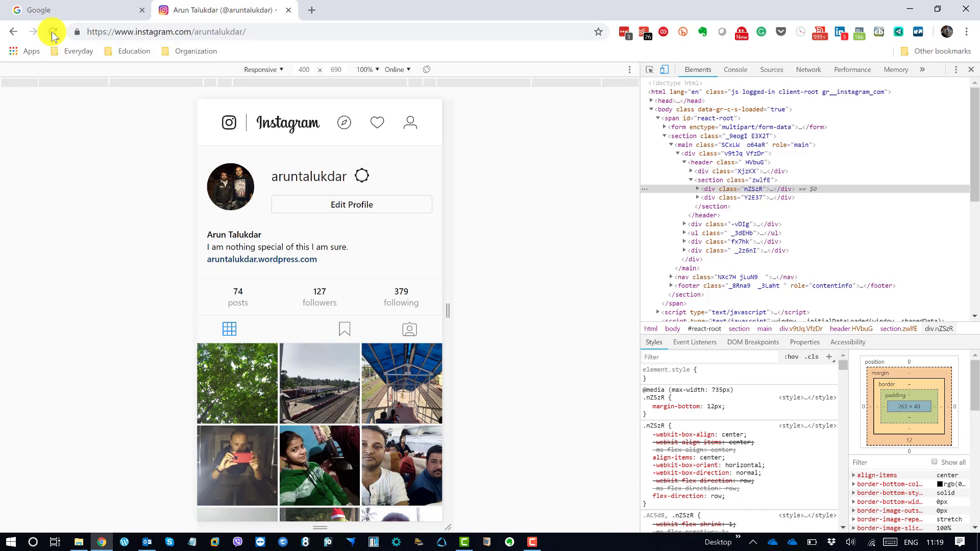
click(53, 32)
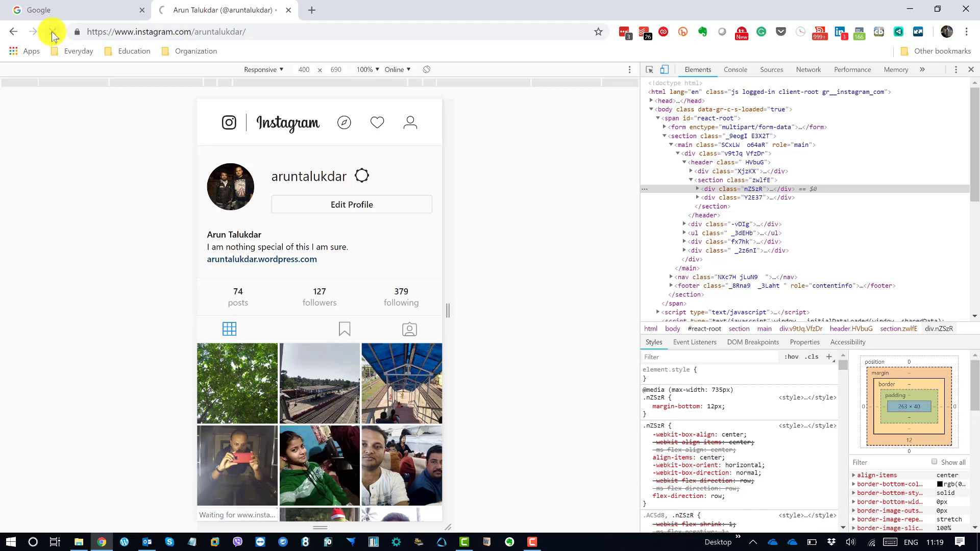
click(51, 32)
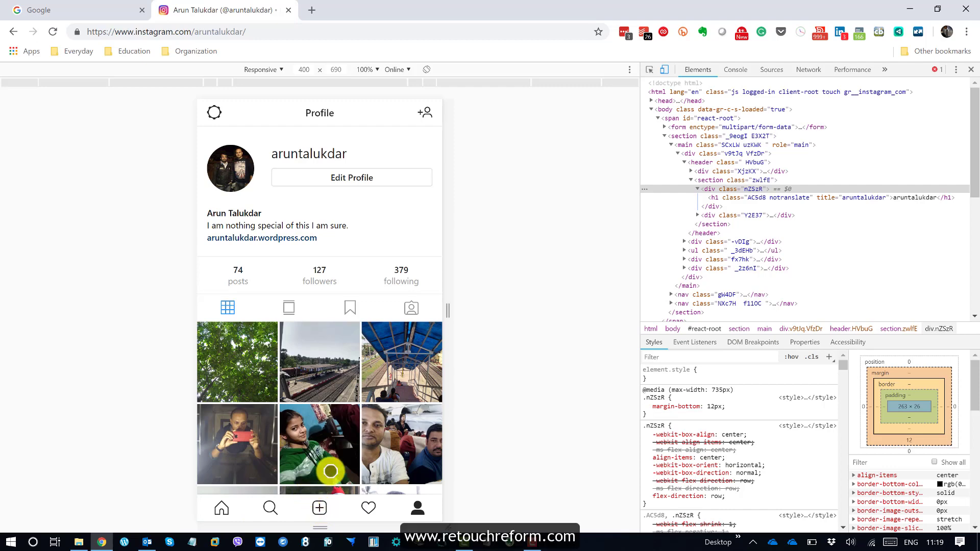
scroll(down, 3)
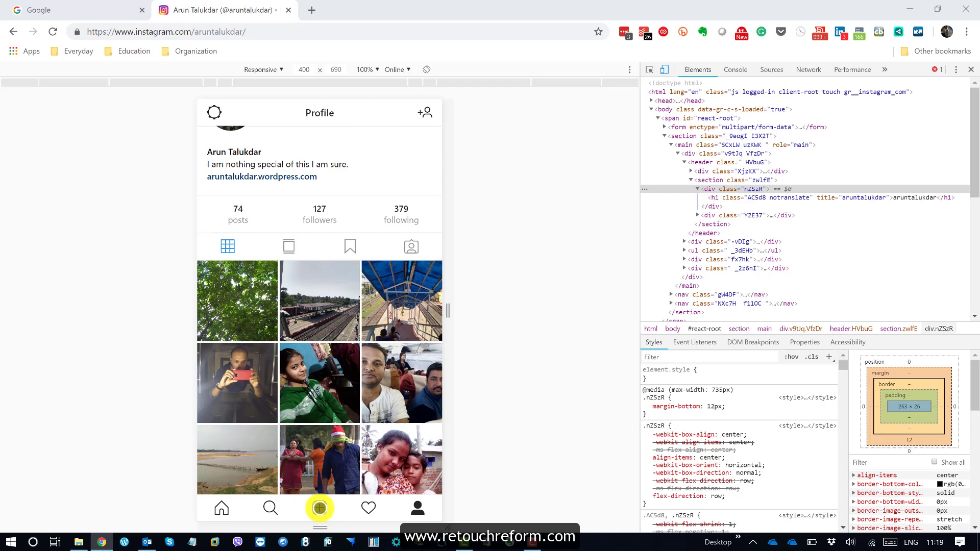
click(320, 508)
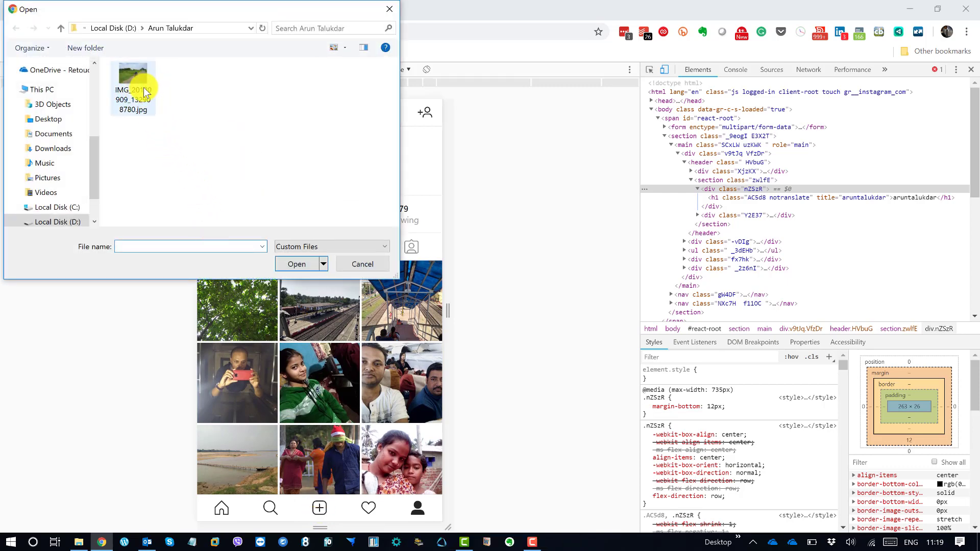
mouse_move(135, 80)
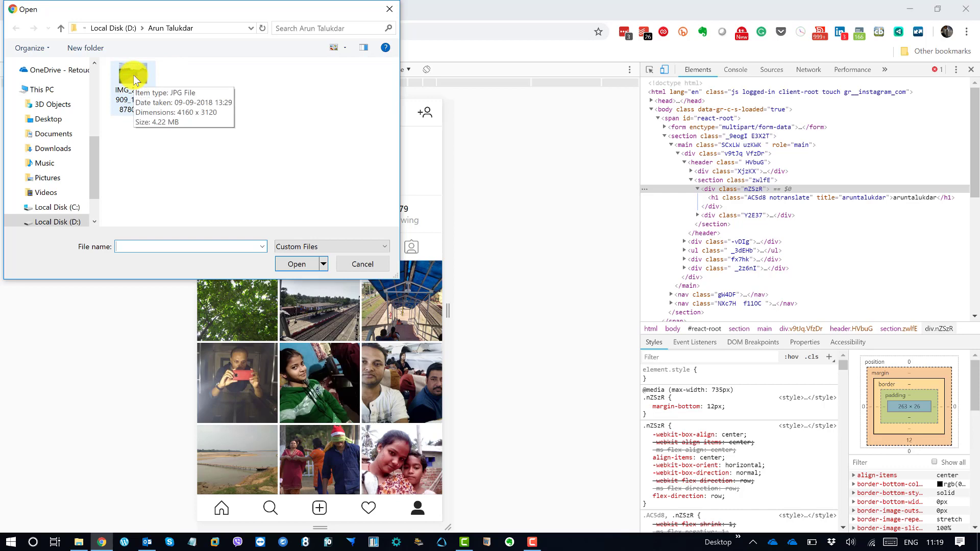
Load the IMG_20180909 motorbike JPG into Instagram's New Post cropping screen
click(134, 78)
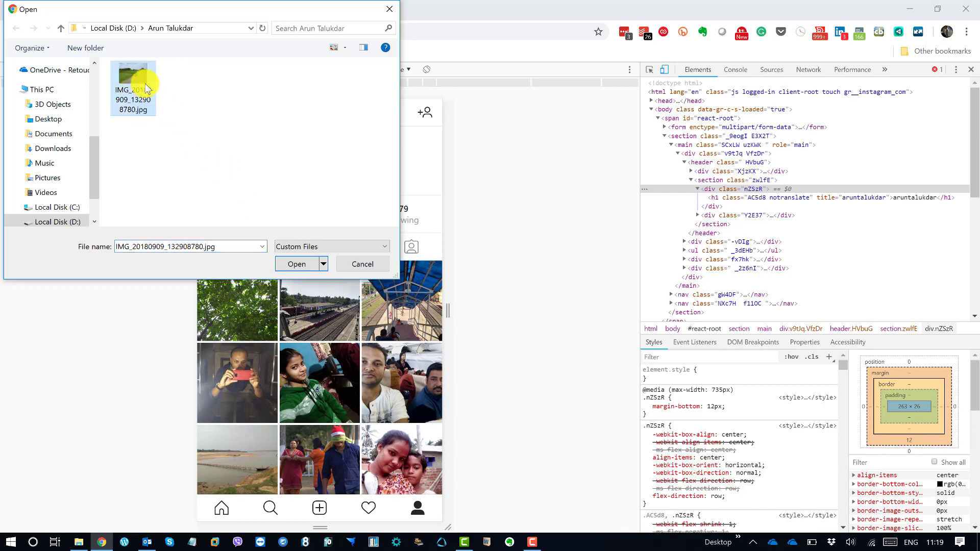
click(296, 264)
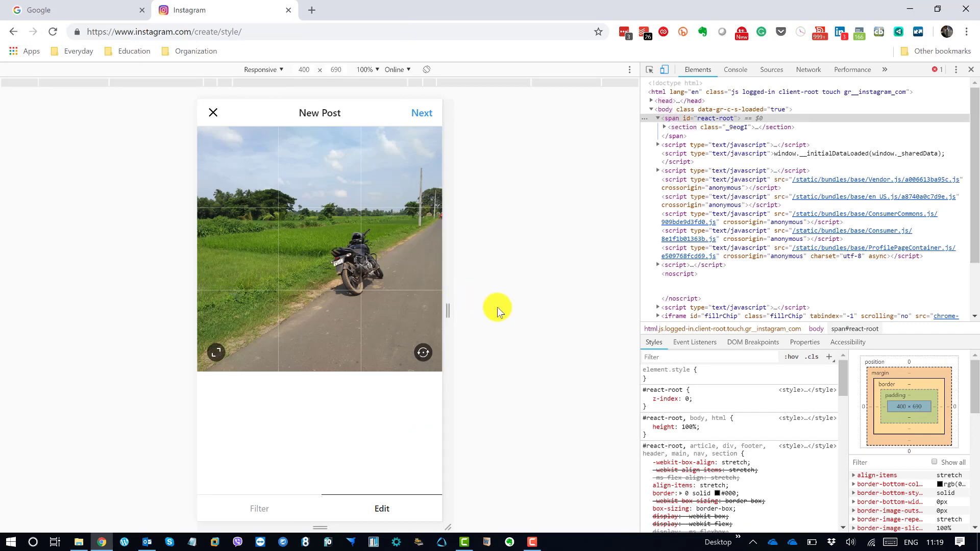
mouse_move(380, 266)
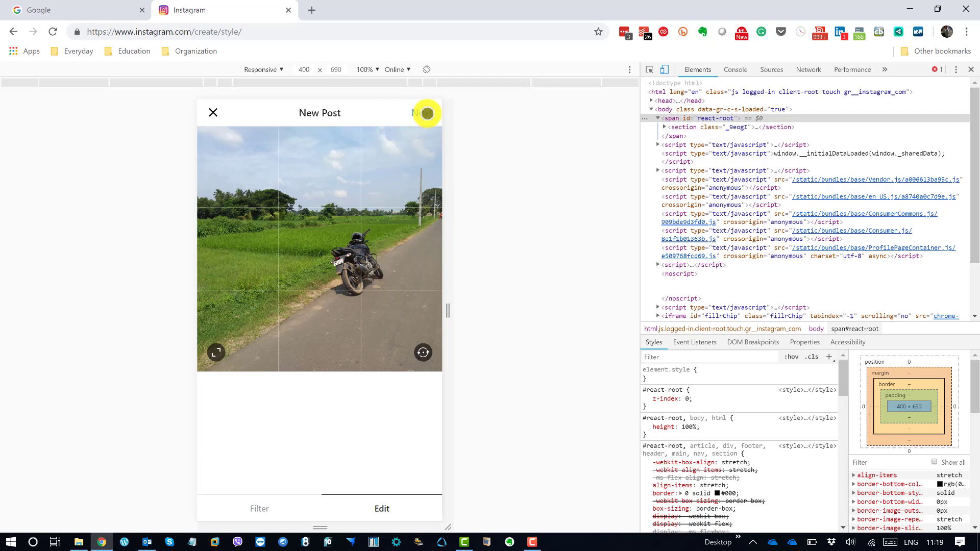
Share the motorbike photo without a caption so it tops the home feed
click(422, 112)
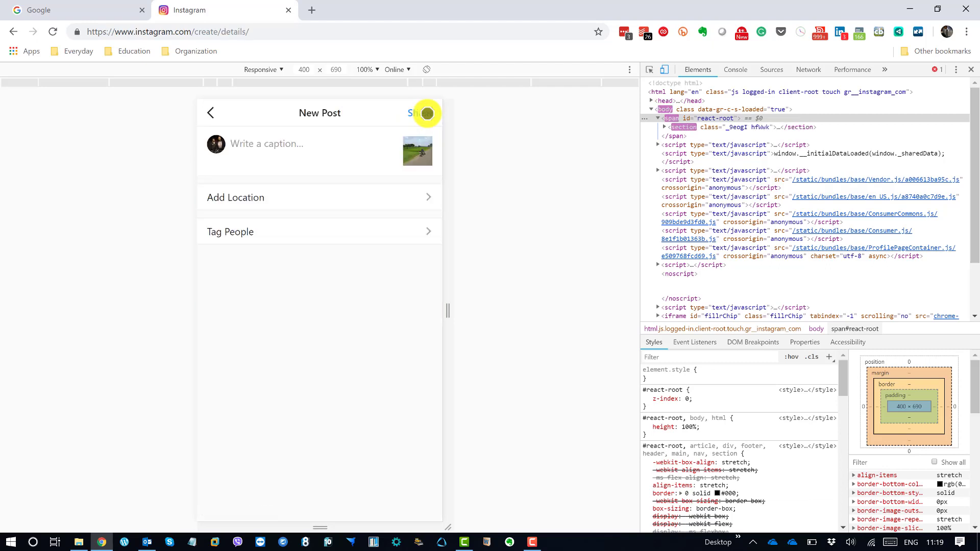
mouse_move(285, 216)
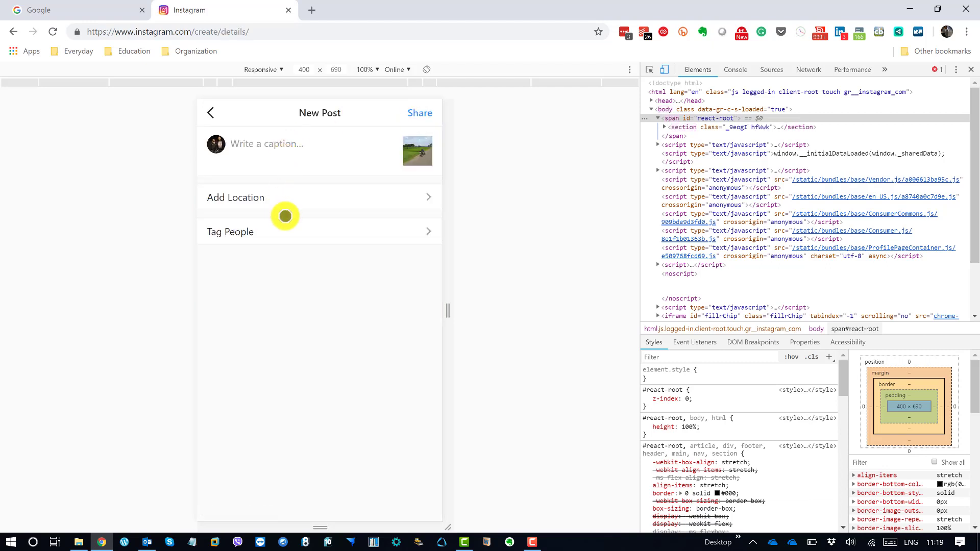
mouse_move(427, 122)
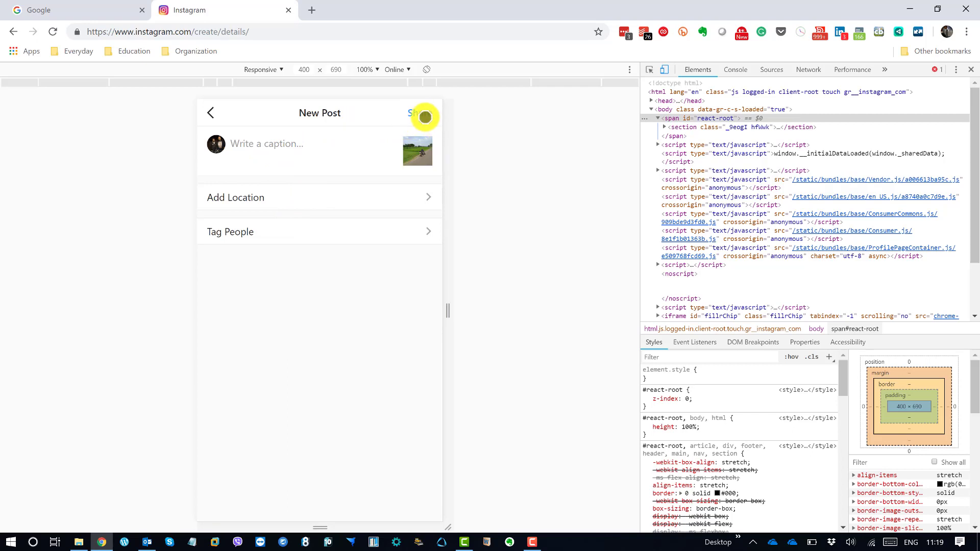
click(423, 115)
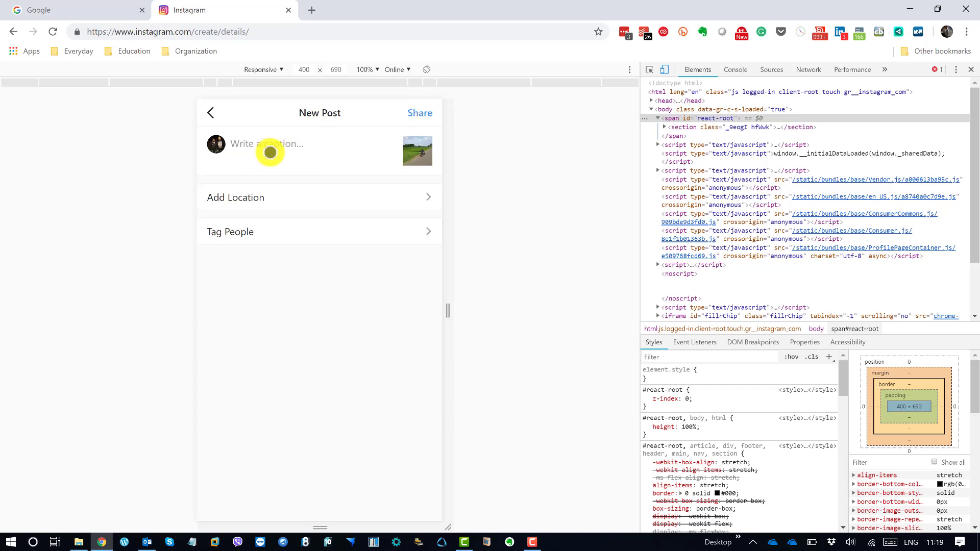
mouse_move(308, 232)
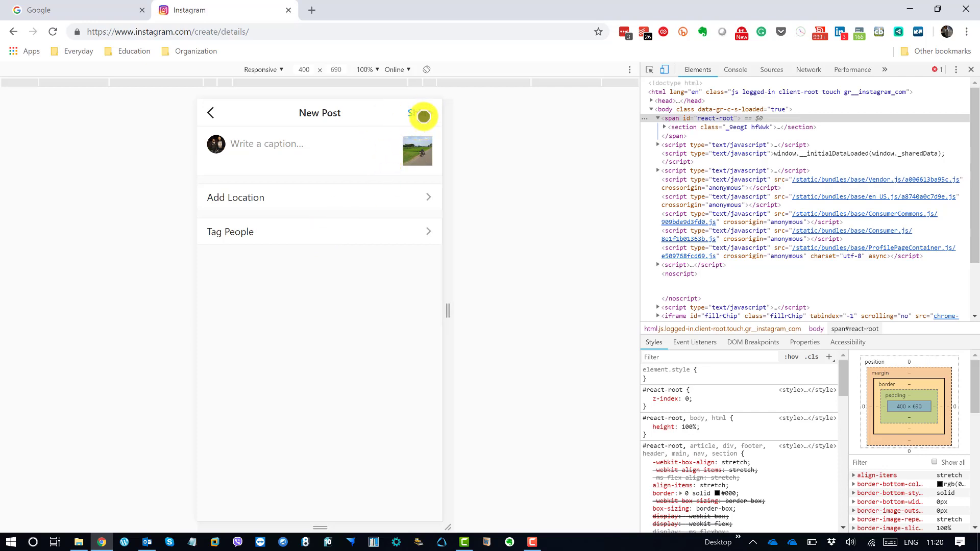
click(419, 114)
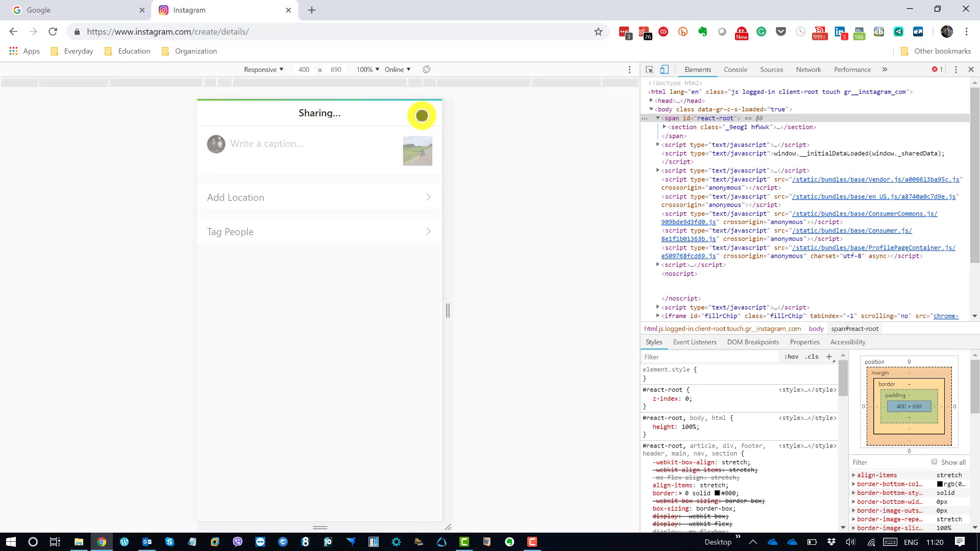
click(421, 114)
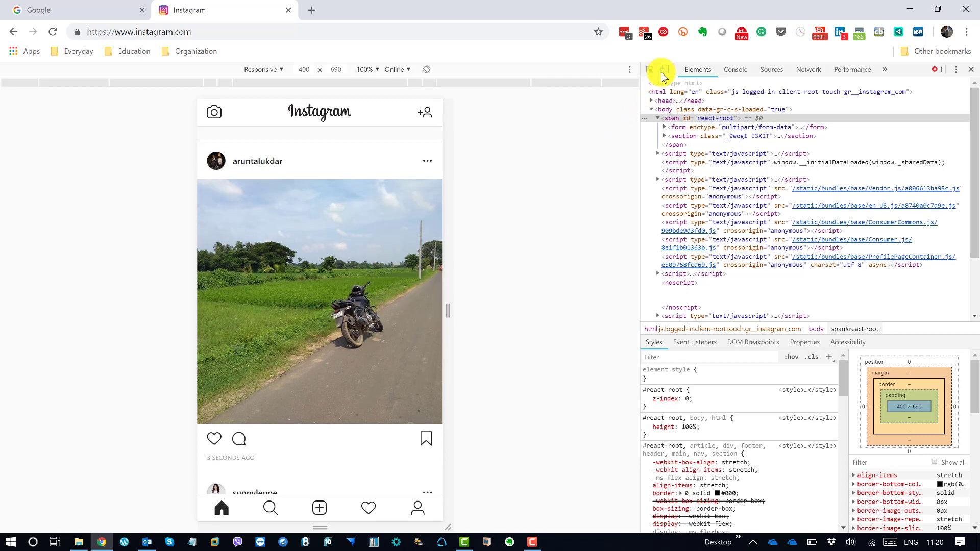
Turn off device emulation, close DevTools and reload Instagram in its desktop layout
click(664, 69)
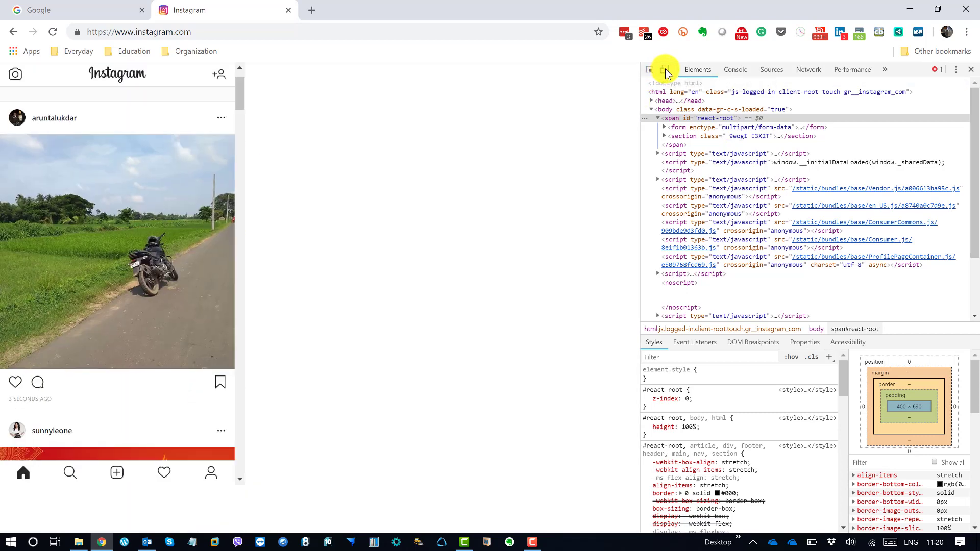
click(663, 69)
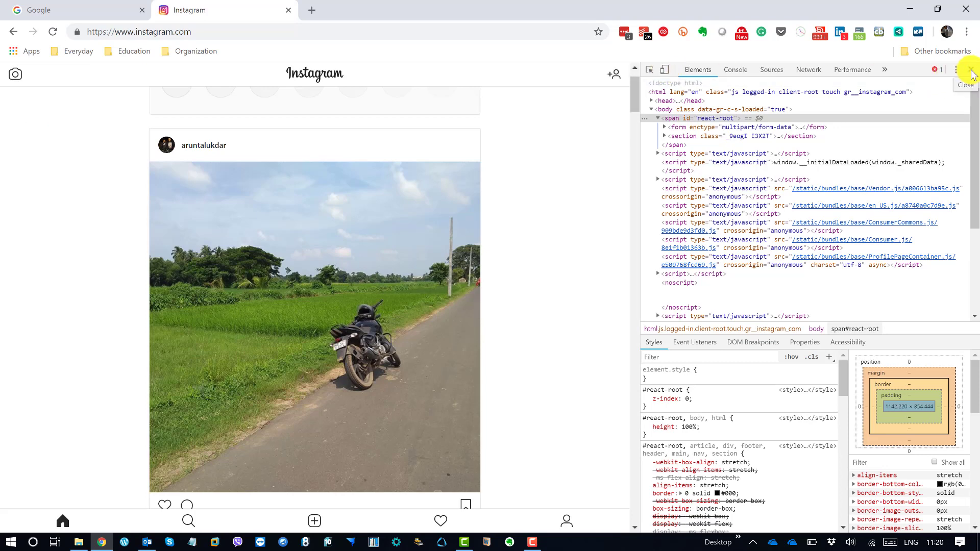
click(974, 74)
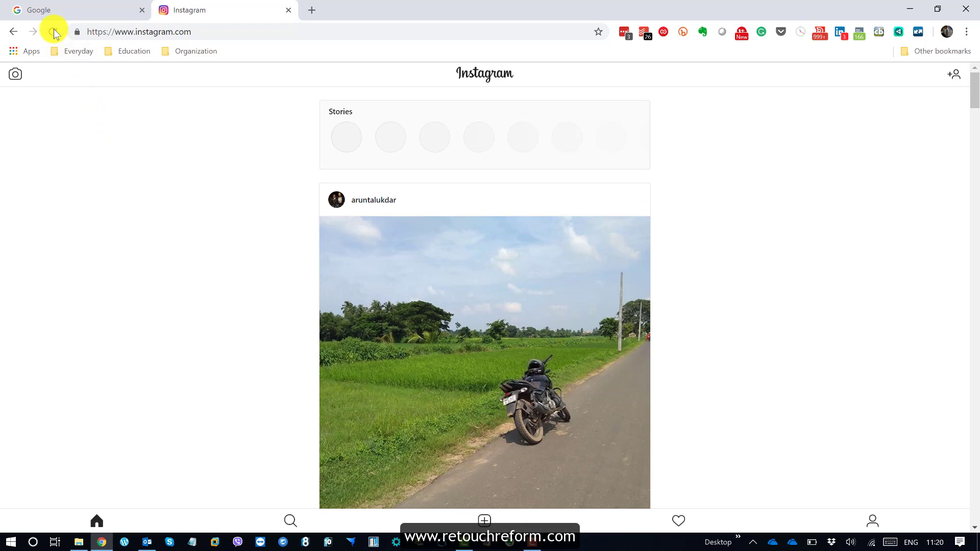
click(53, 30)
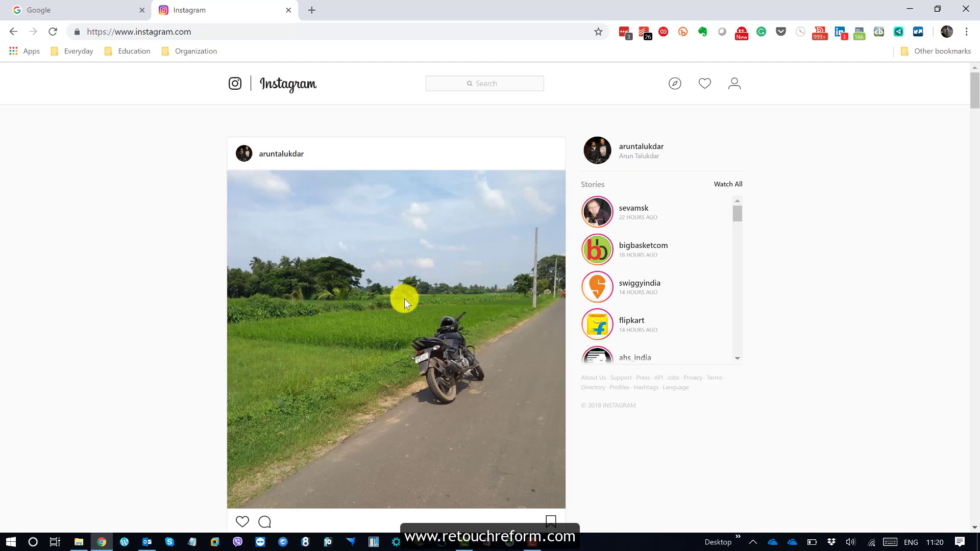
mouse_move(410, 277)
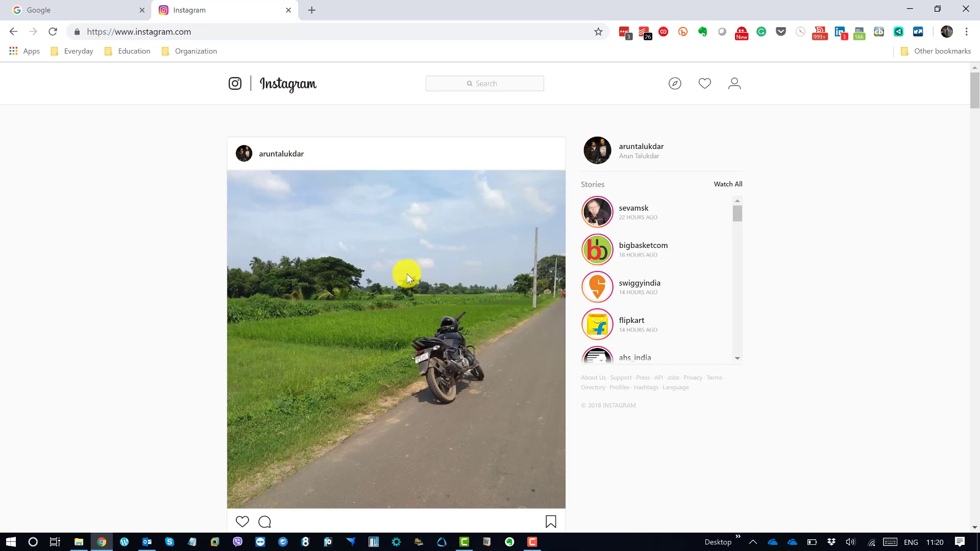
mouse_move(736, 82)
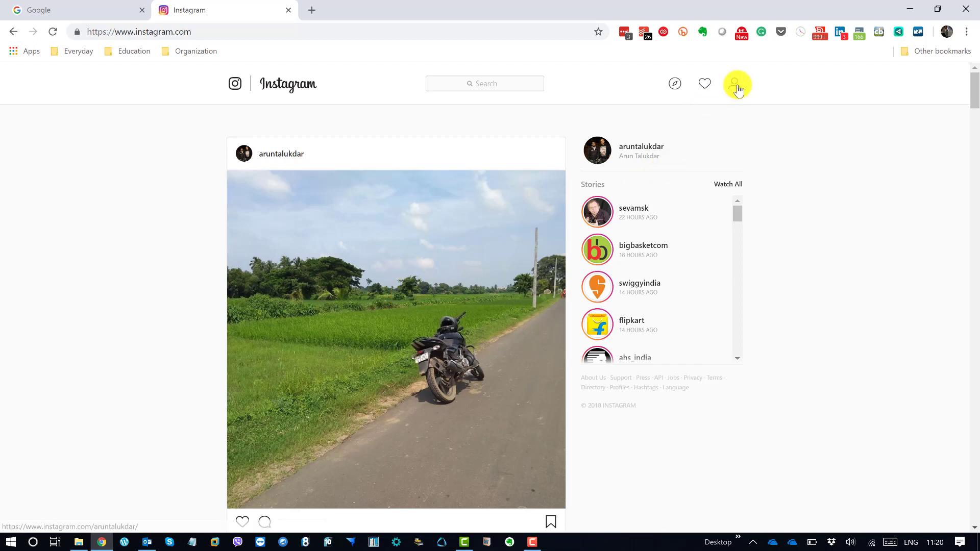
Go to the profile page showing 75 posts with the motorbike photo first
click(735, 83)
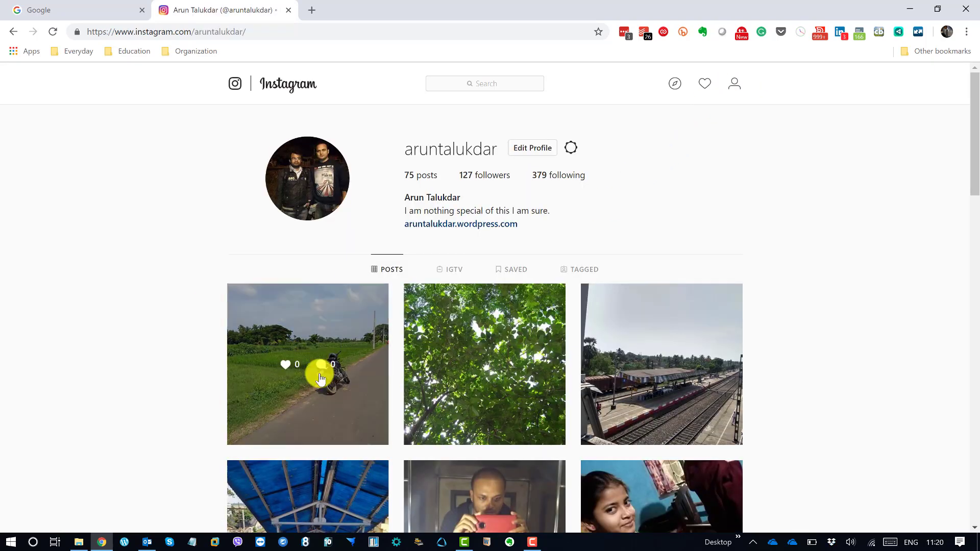
mouse_move(719, 183)
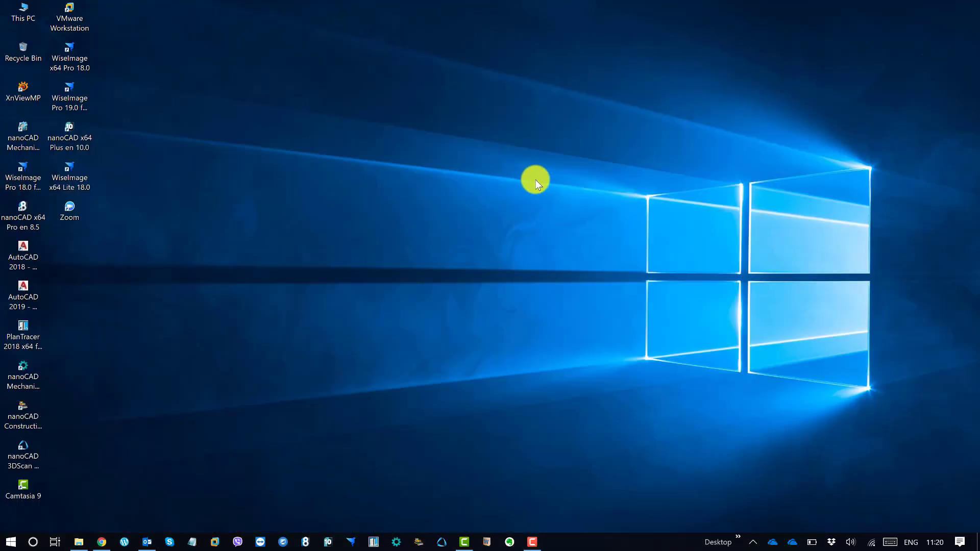
mouse_move(451, 217)
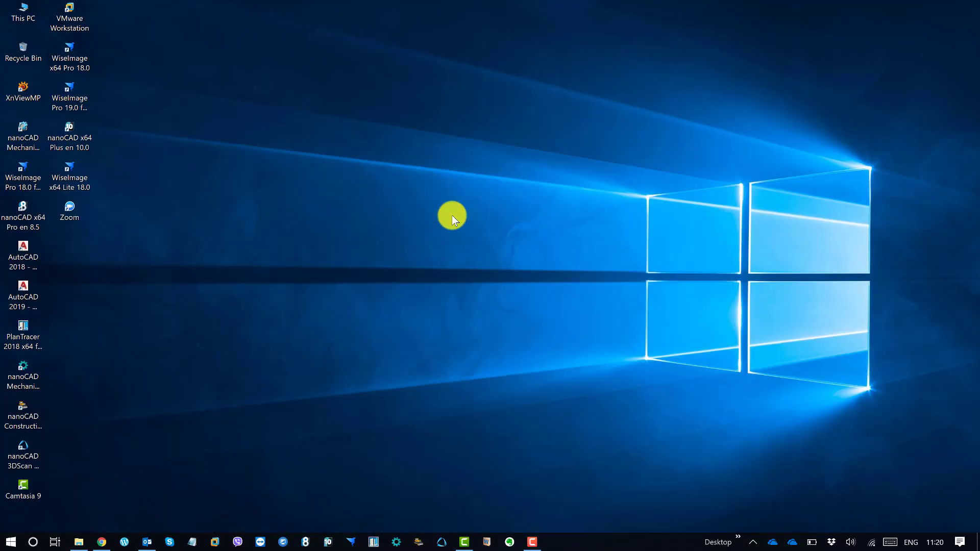